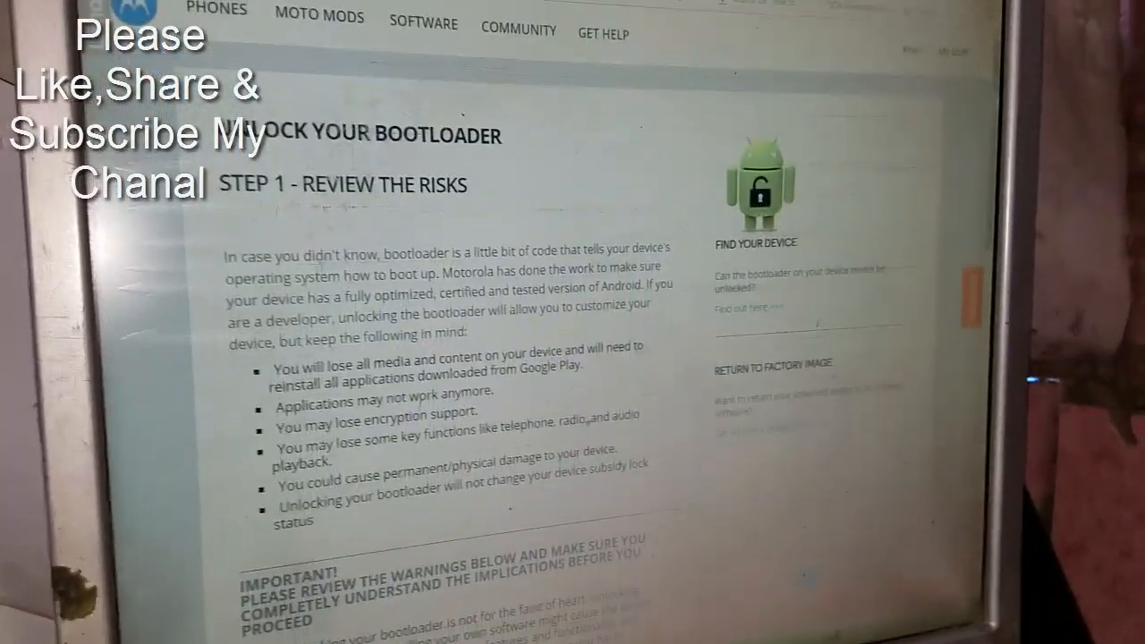
- Read Step 2's device-ID instructions, then launch the Minimal ADB and Fastboot desktop shortcut
{"action": "scroll", "scroll_direction": "down", "scroll_amount": 3}
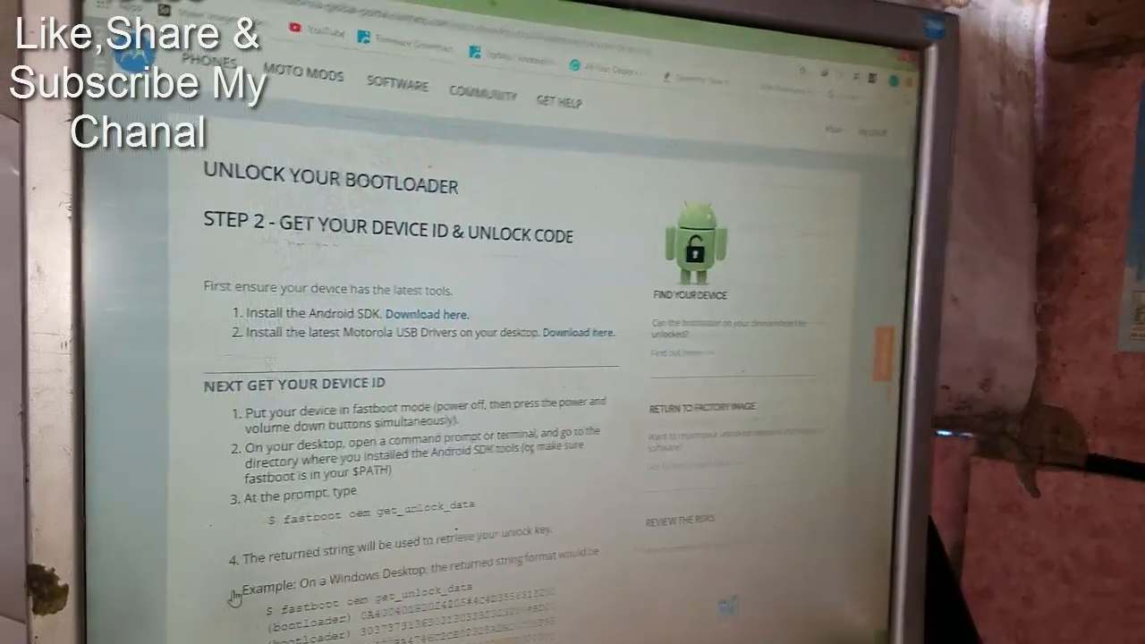
{"action": "scroll", "scroll_direction": "down", "scroll_amount": 3}
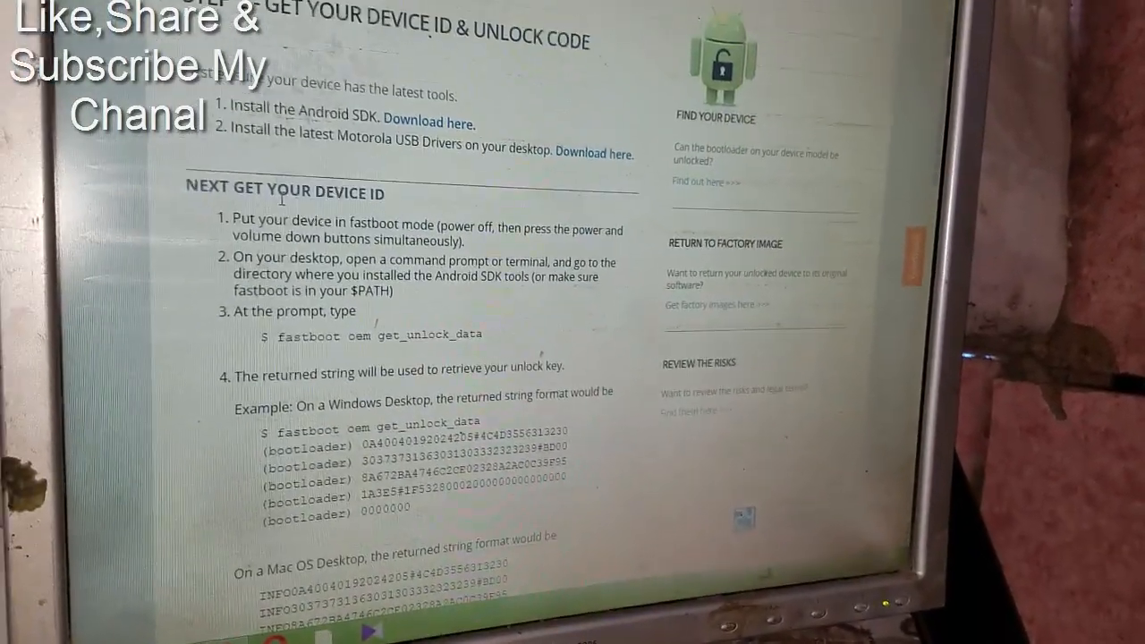
{"action": "scroll", "scroll_direction": "down", "scroll_amount": 3}
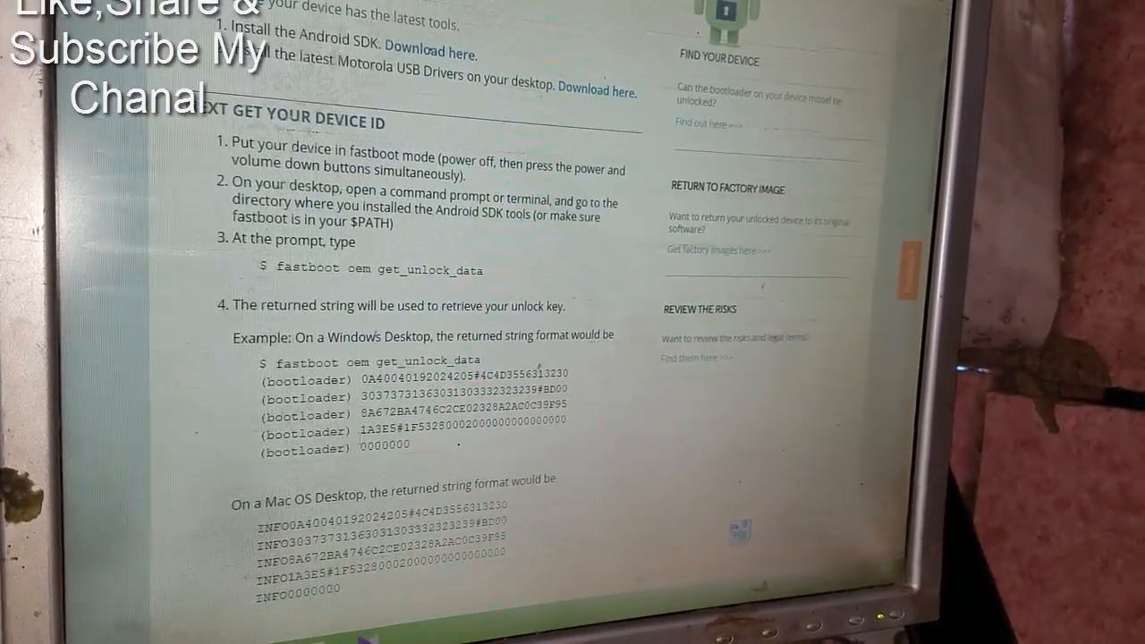
{"action": "scroll", "scroll_direction": "up", "scroll_amount": 3}
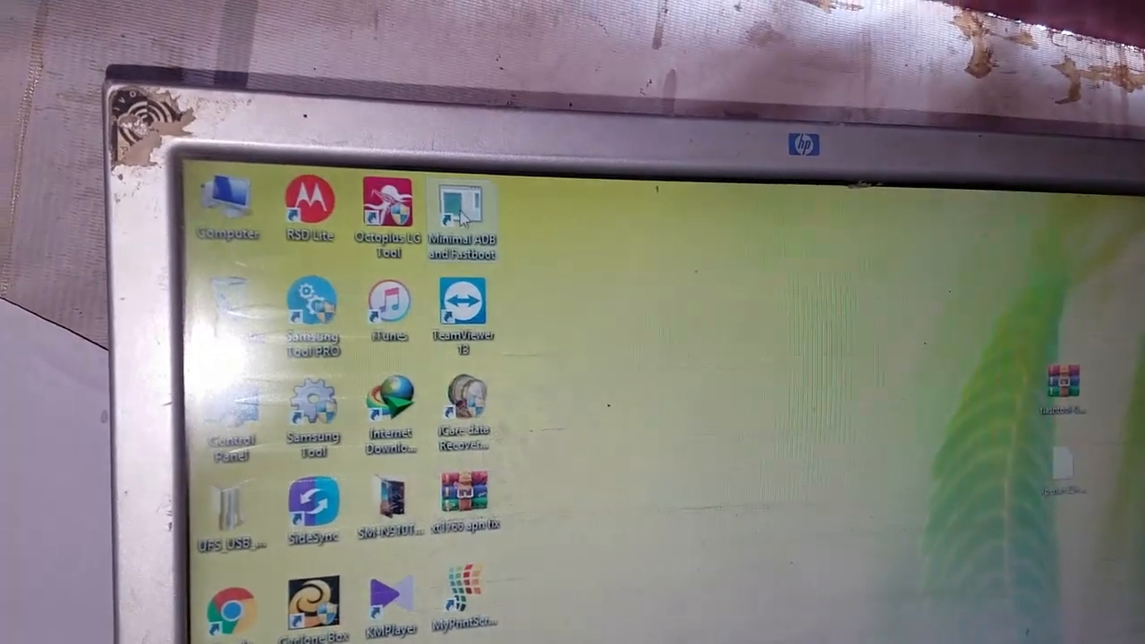
{"action": "double_click", "coordinate": [460, 201]}
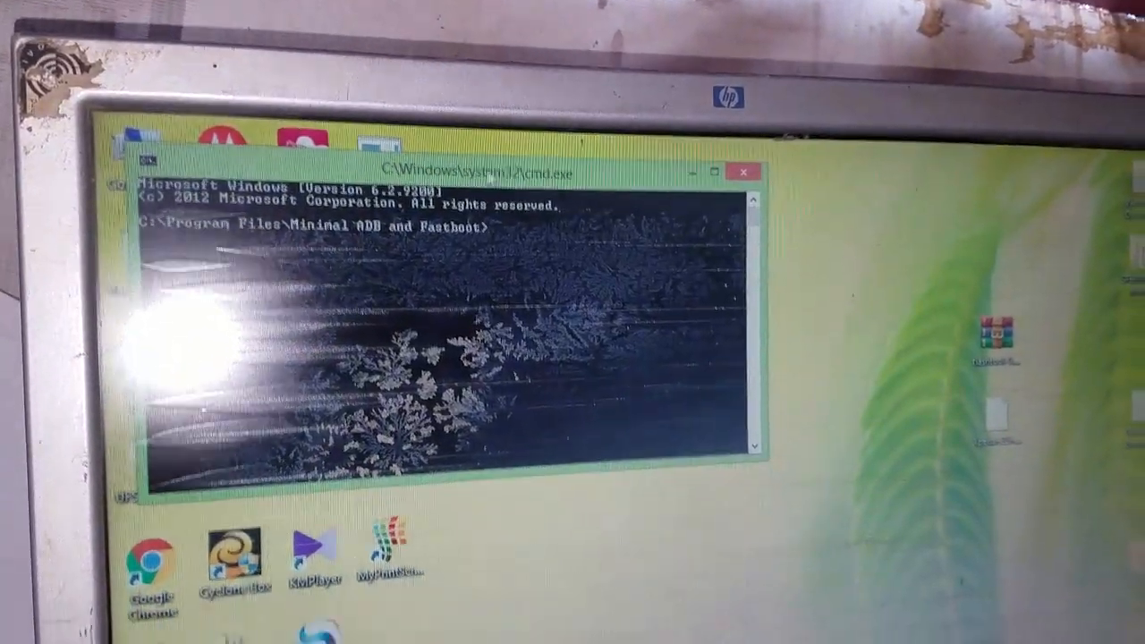